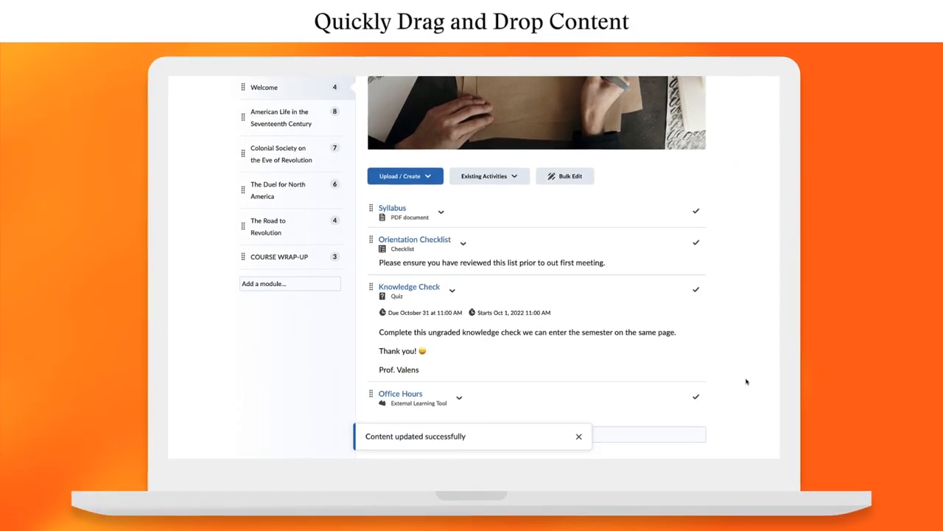
- Build the Welcome page from the Course Introduction template and run the accessibility check
{"action": "left_click", "coordinate": [579, 436]}
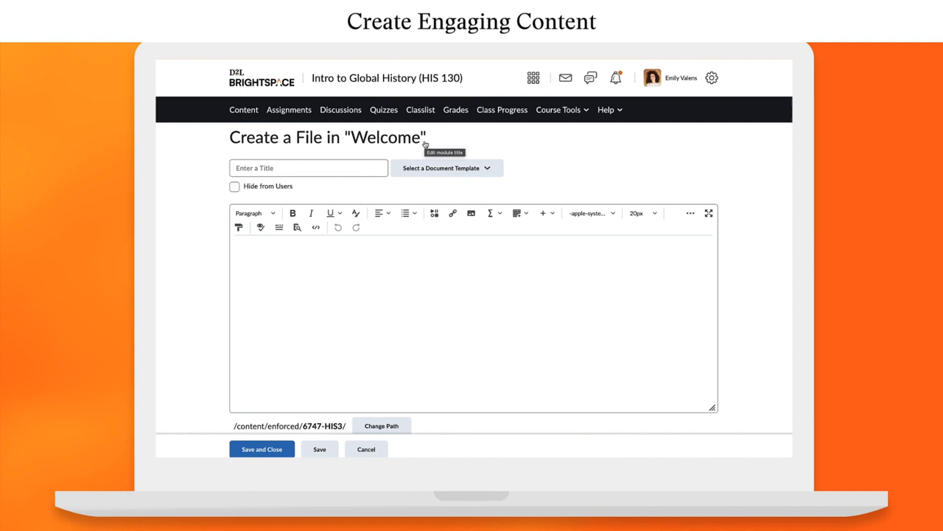
{"action": "left_click", "coordinate": [446, 167]}
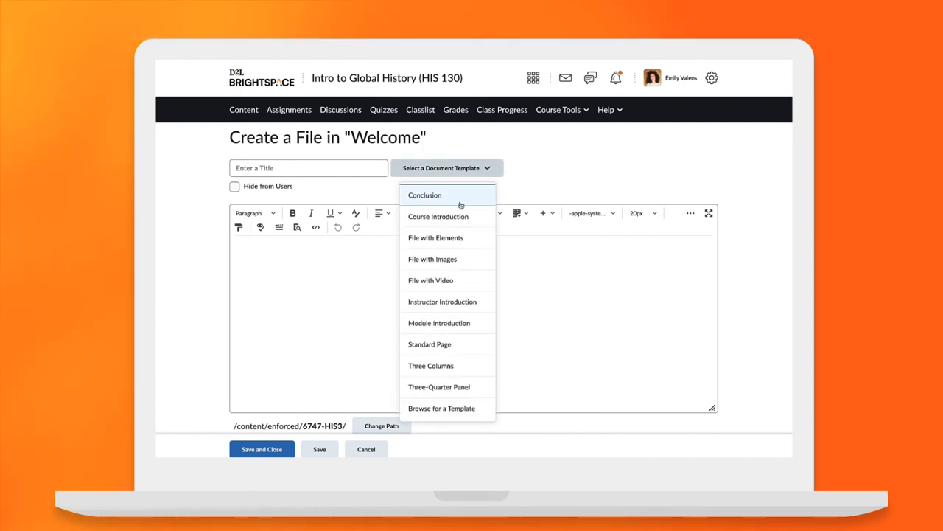
{"action": "left_click", "coordinate": [438, 216]}
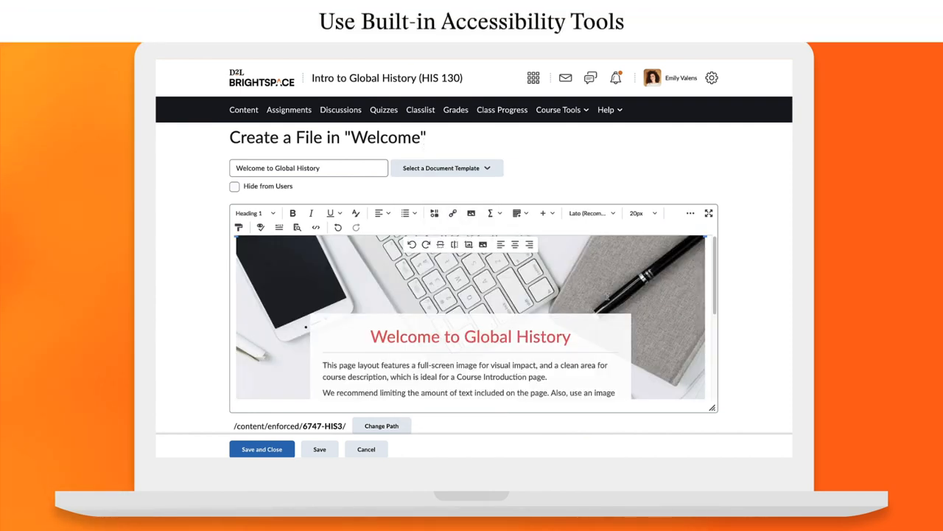
{"action": "left_click", "coordinate": [260, 227]}
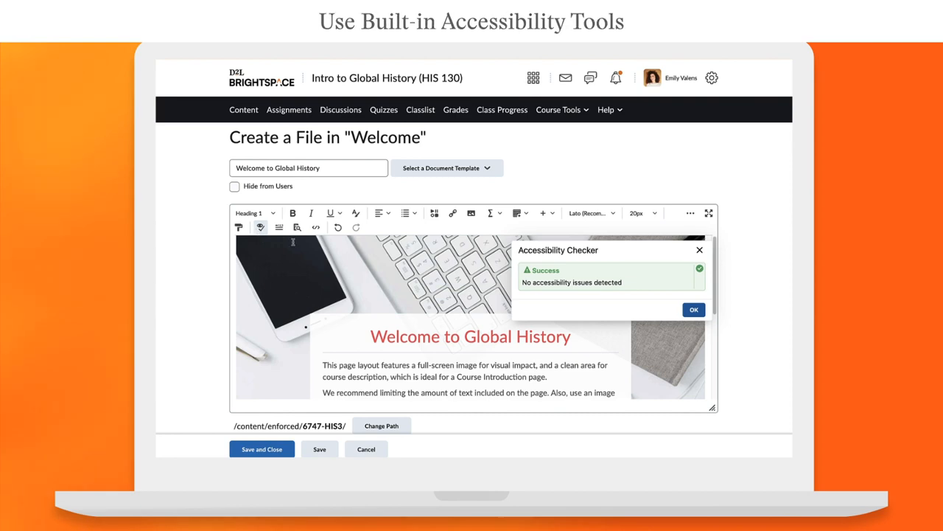
{"action": "left_click", "coordinate": [693, 309]}
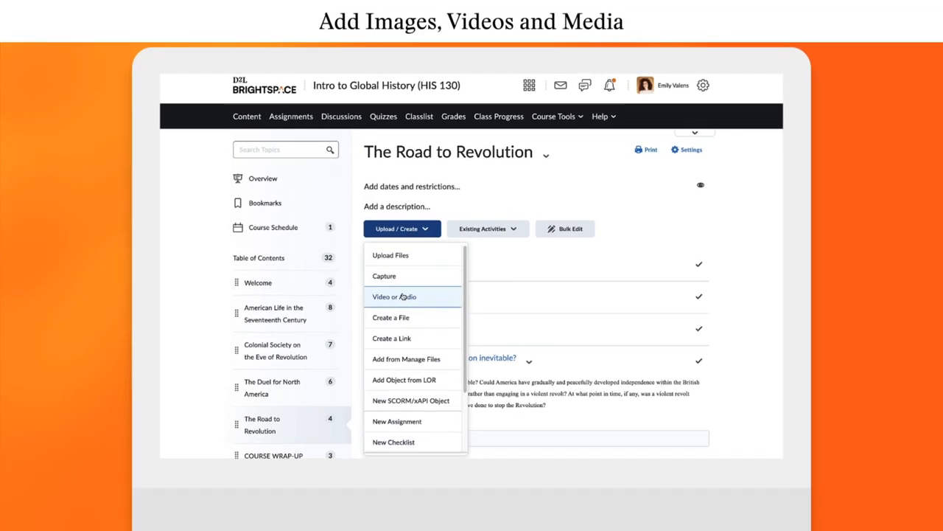
- Add a video to The Road to Revolution and open it in Advanced Editing
{"action": "left_click", "coordinate": [394, 297]}
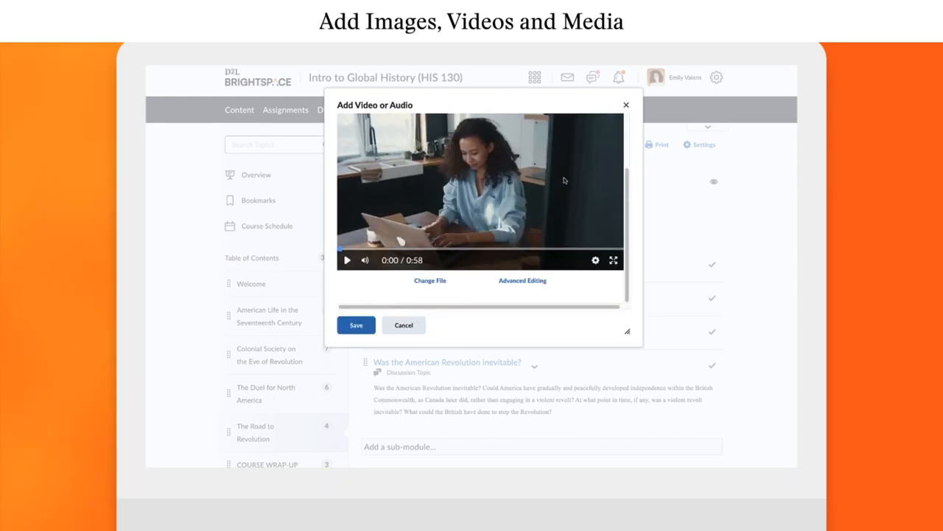
{"action": "left_click", "coordinate": [523, 280]}
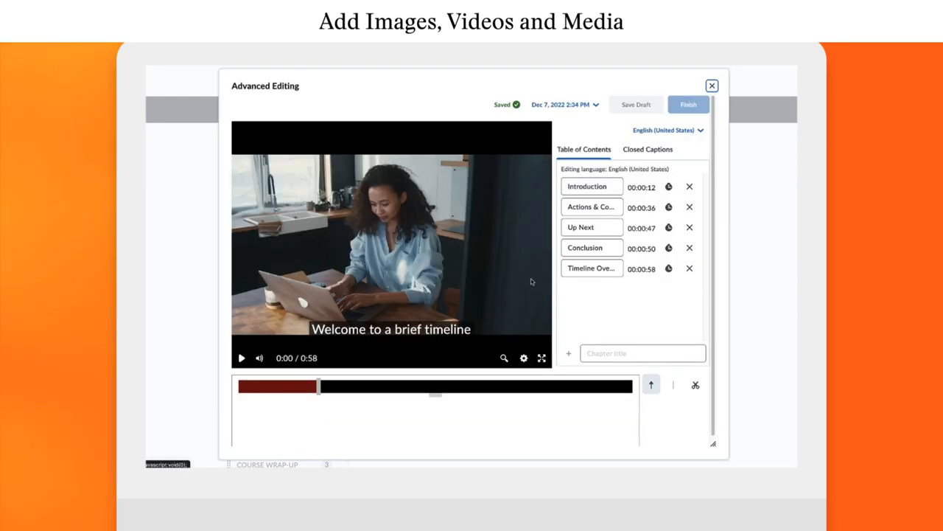
{"action": "left_click", "coordinate": [647, 149]}
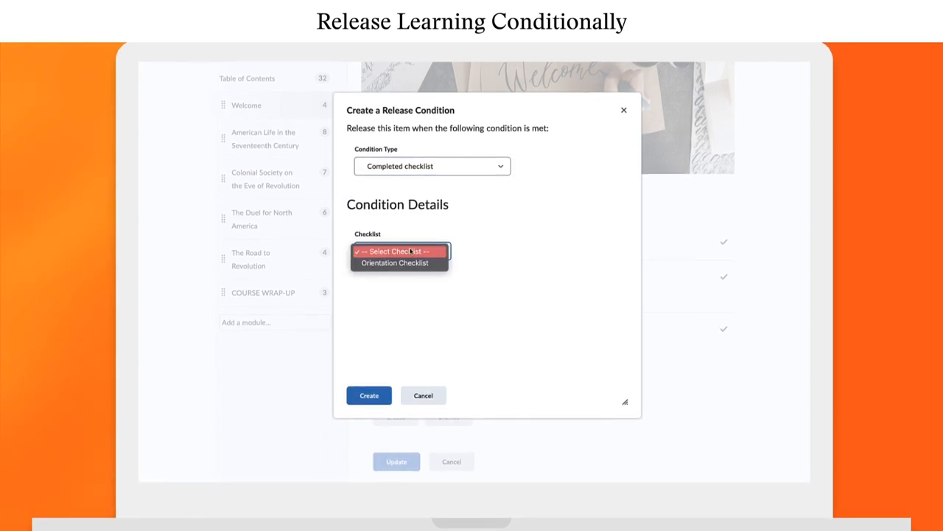
- Make Knowledge Check release on completing the Orientation Checklist and save the condition
{"action": "left_click", "coordinate": [368, 395]}
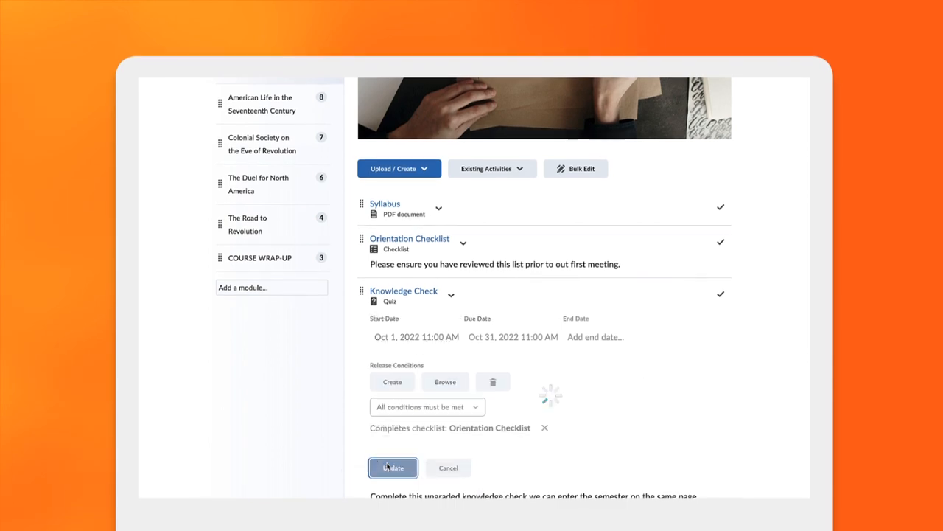
{"action": "left_click", "coordinate": [393, 467]}
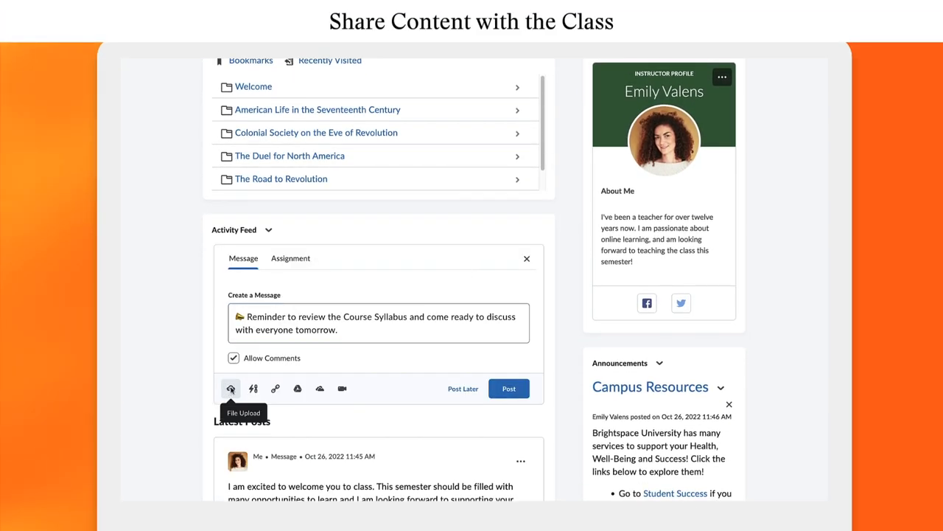
- Browse course content modules from Course Materials to attach to the syllabus reminder
{"action": "left_click", "coordinate": [231, 388]}
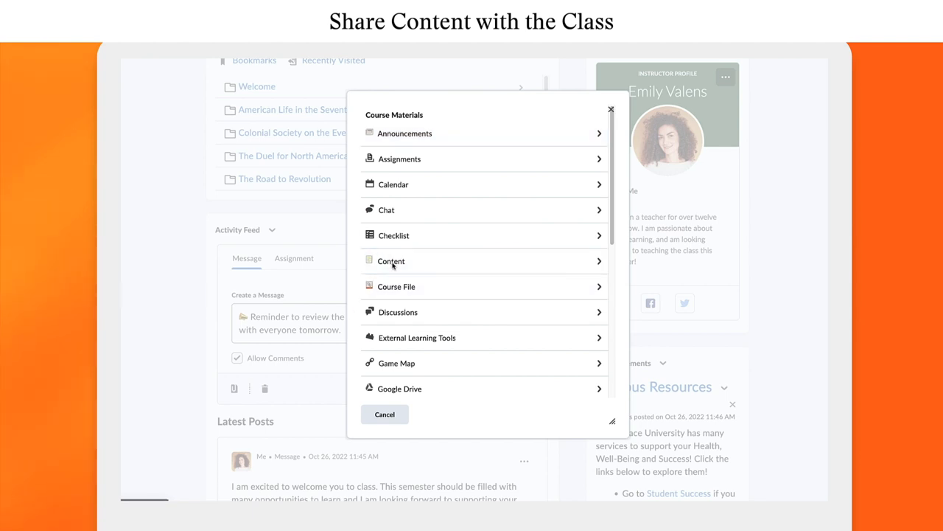
{"action": "left_click", "coordinate": [390, 261]}
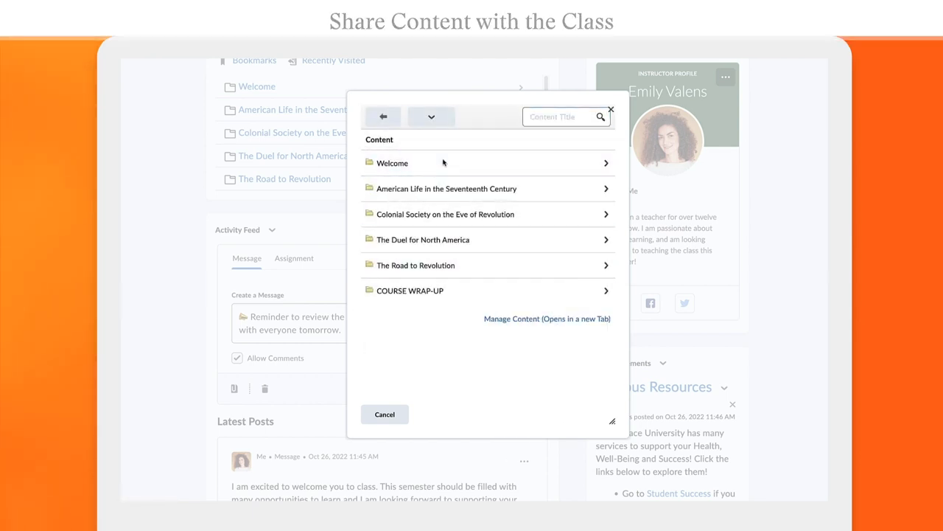